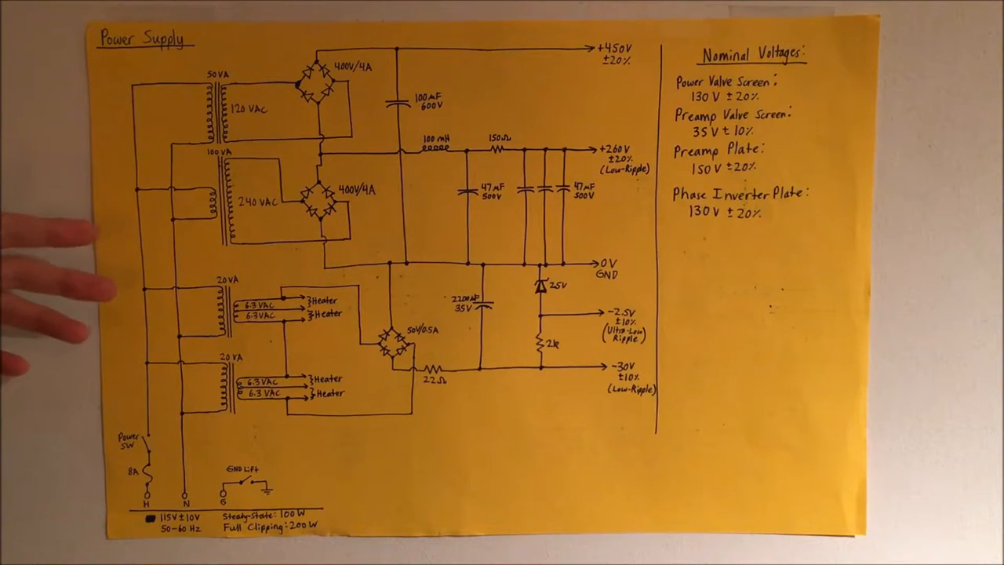
{"action": "mouse_move", "coordinate": [94, 337]}
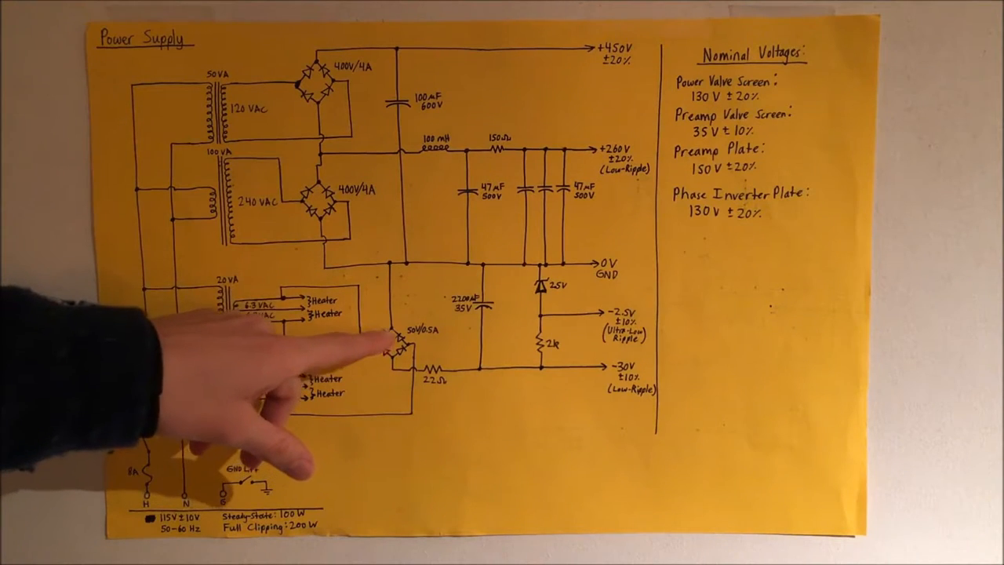
{"action": "mouse_move", "coordinate": [565, 393]}
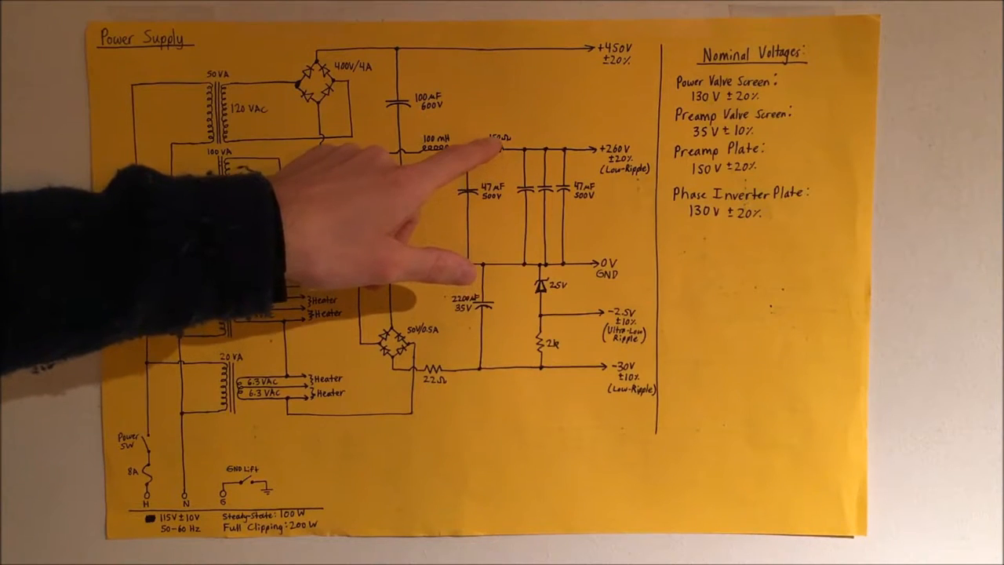
{"action": "mouse_move", "coordinate": [517, 267]}
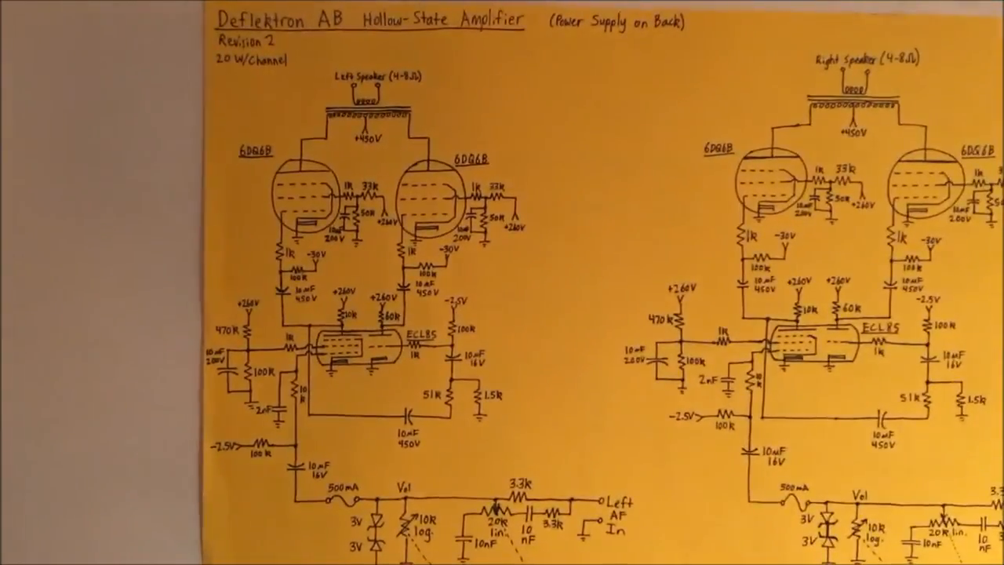
{"action": "scroll", "scroll_direction": "down", "scroll_amount": 3}
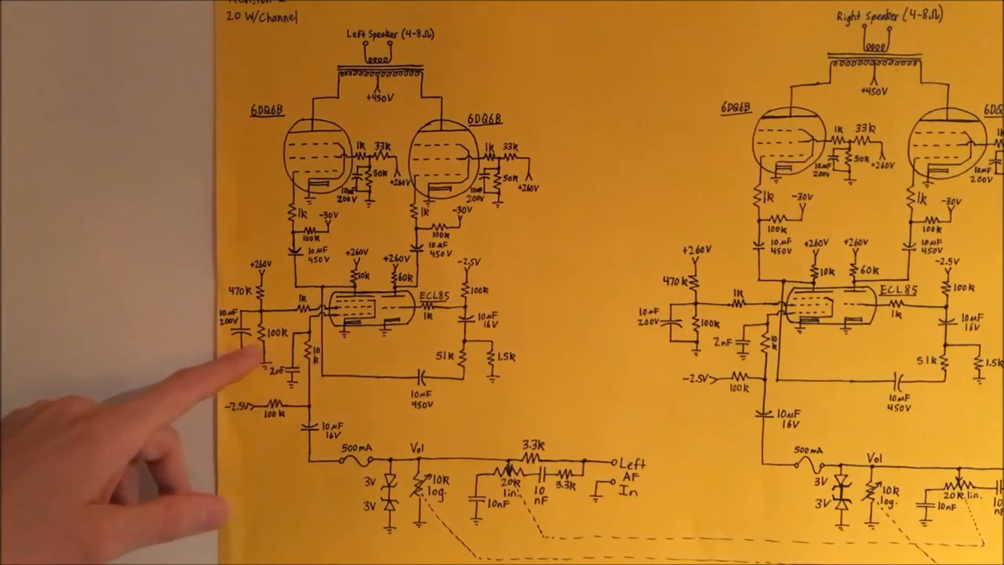
{"action": "mouse_move", "coordinate": [267, 306]}
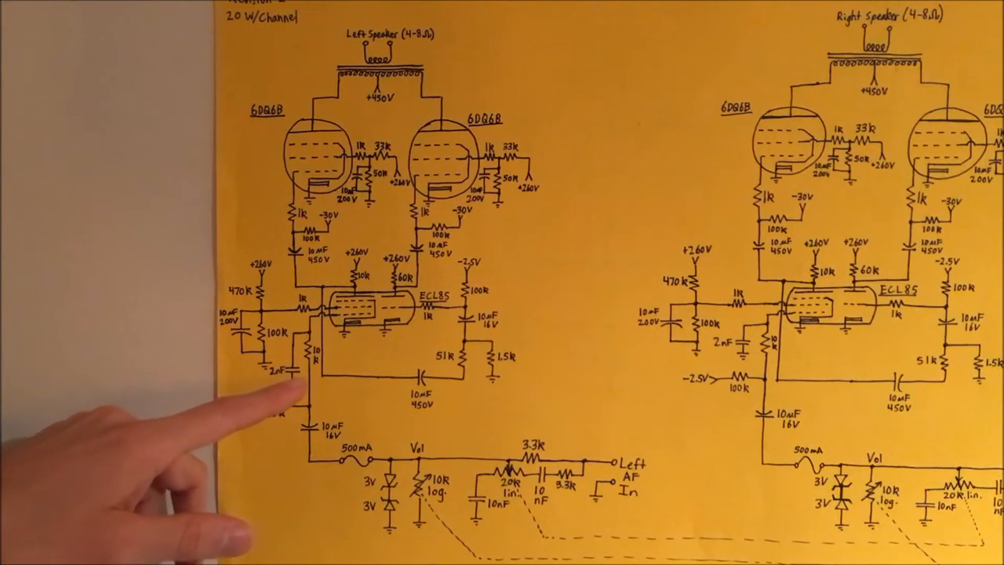
{"action": "mouse_move", "coordinate": [235, 377]}
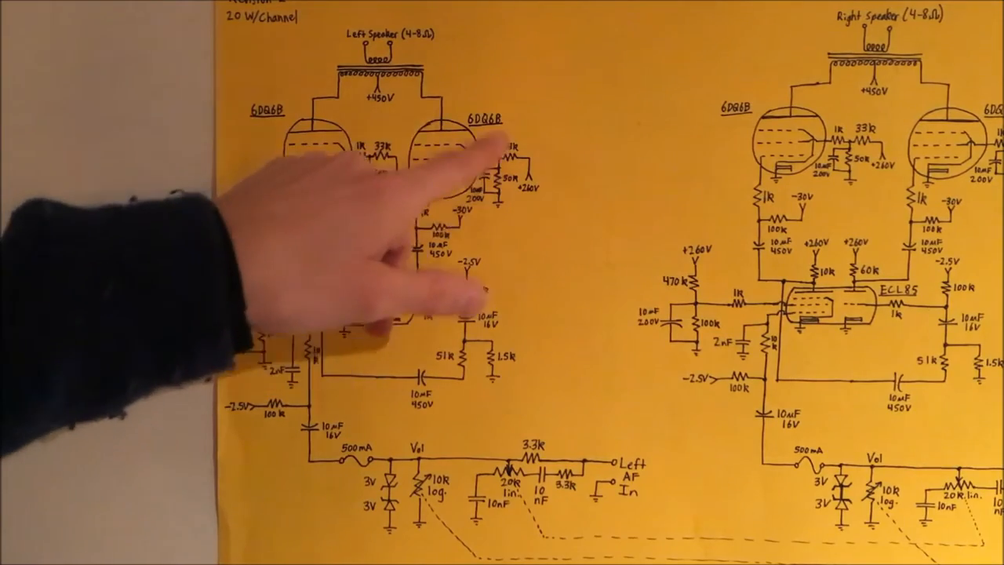
{"action": "mouse_move", "coordinate": [314, 314]}
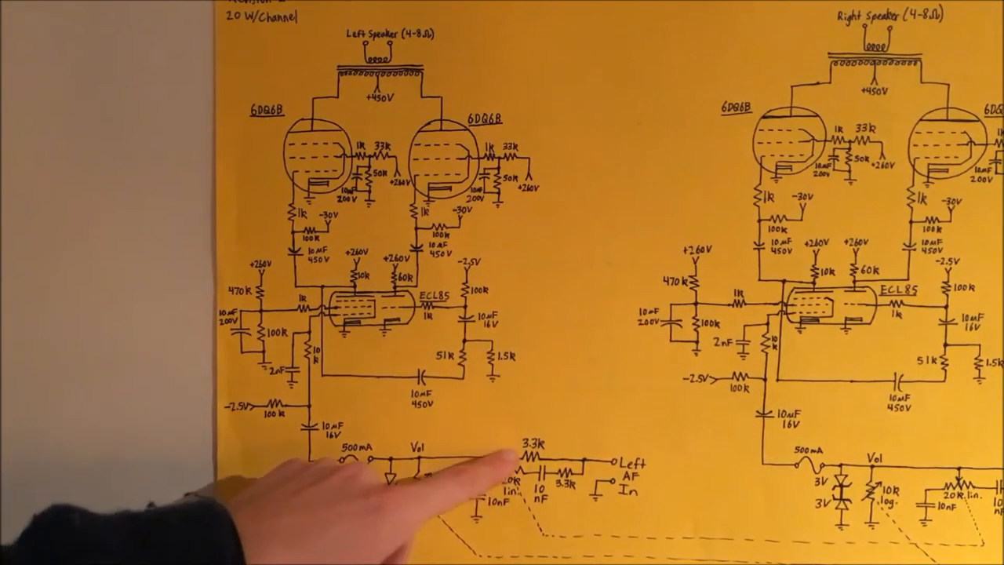
{"action": "mouse_move", "coordinate": [470, 486]}
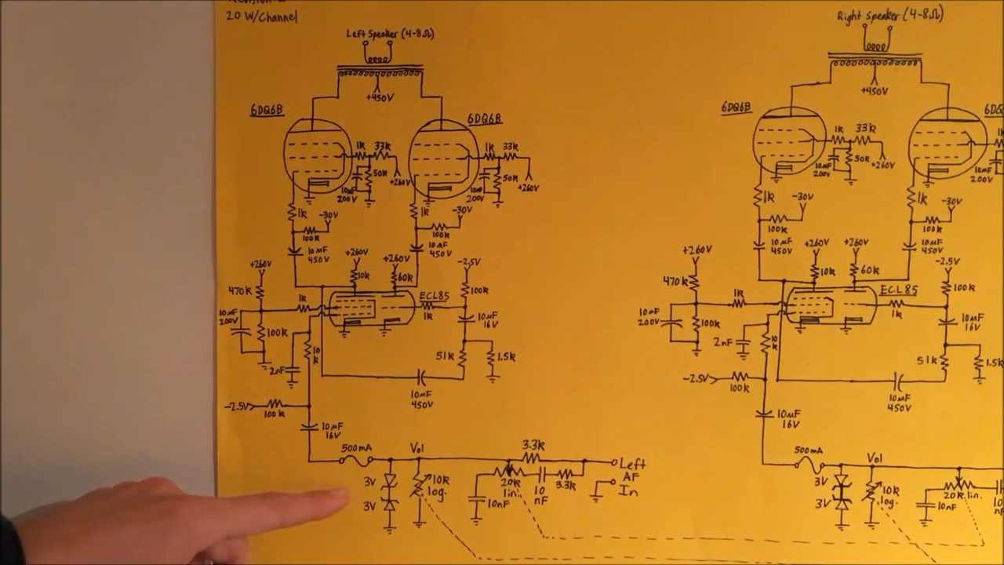
{"action": "mouse_move", "coordinate": [235, 509]}
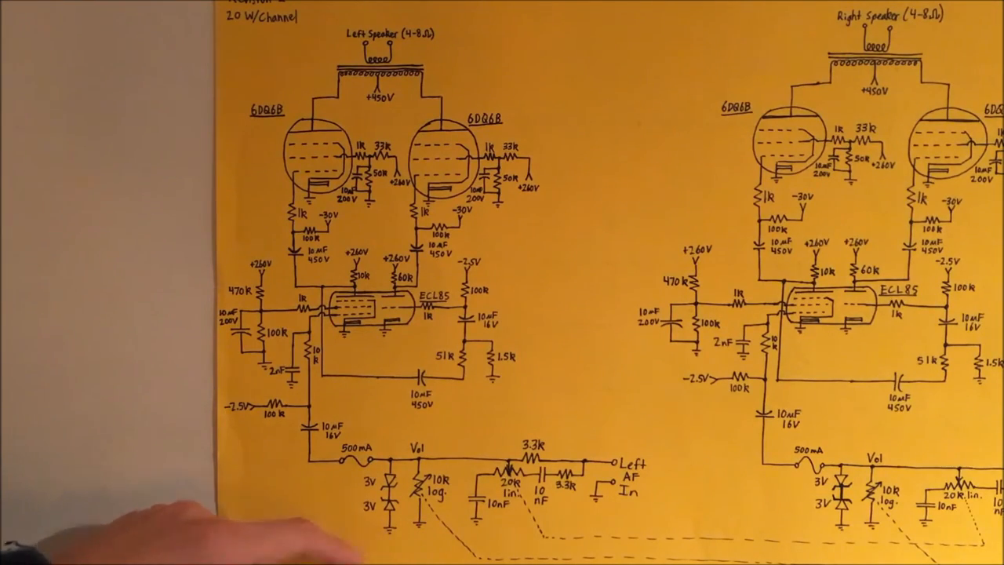